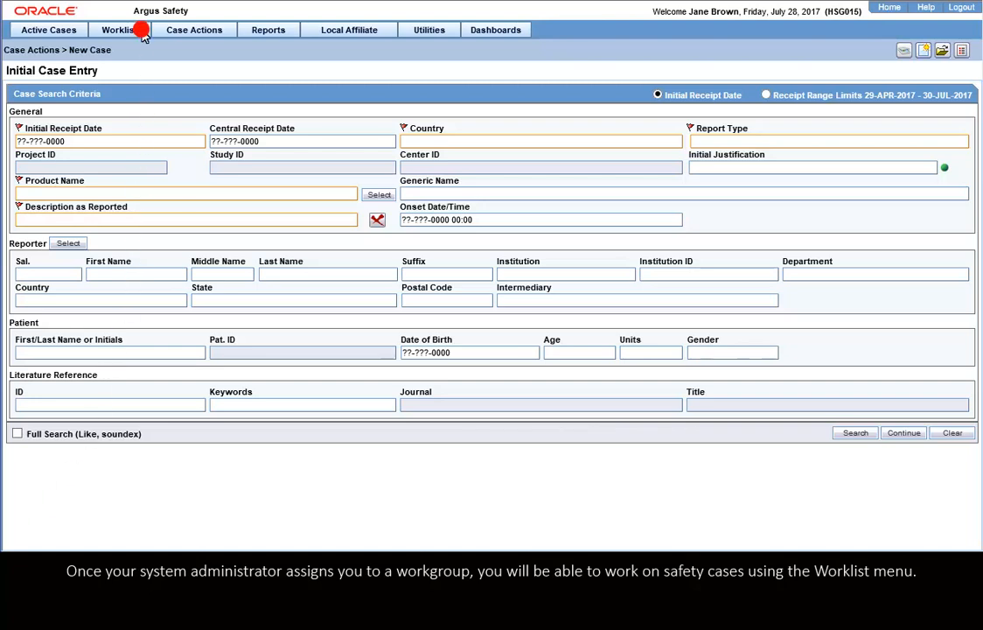
Step: Expand the Worklist menu from the Initial Case Entry form
{"action": "left_click", "coordinate": [131, 30]}
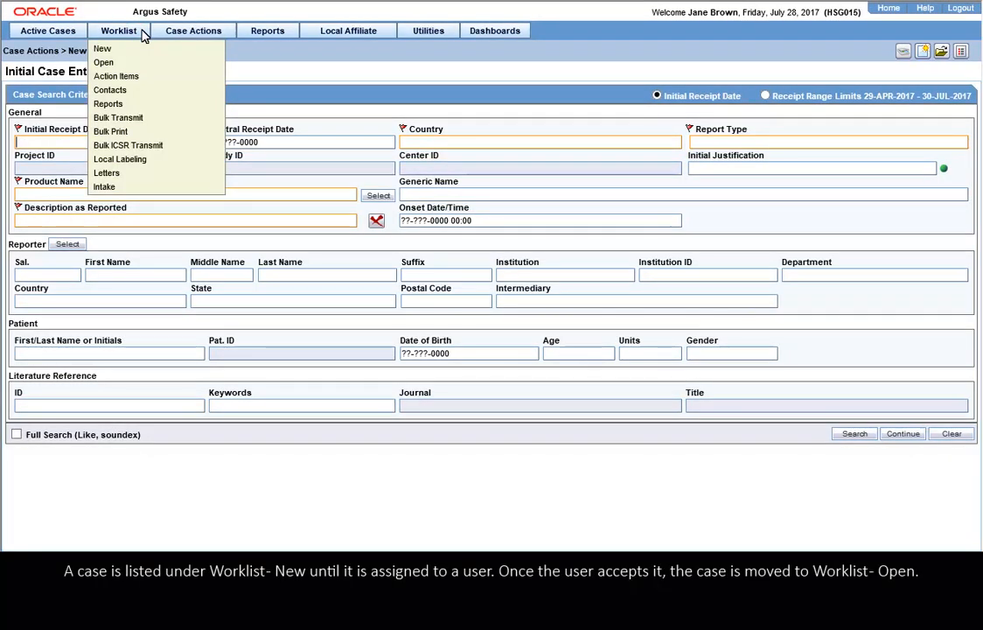
{"action": "mouse_move", "coordinate": [109, 49]}
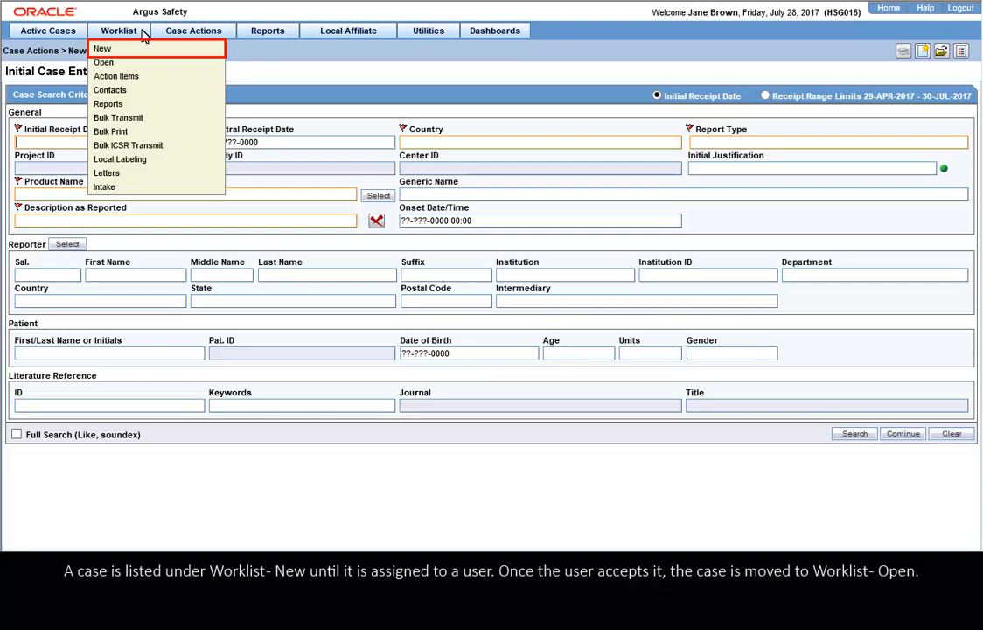
{"action": "mouse_move", "coordinate": [113, 67]}
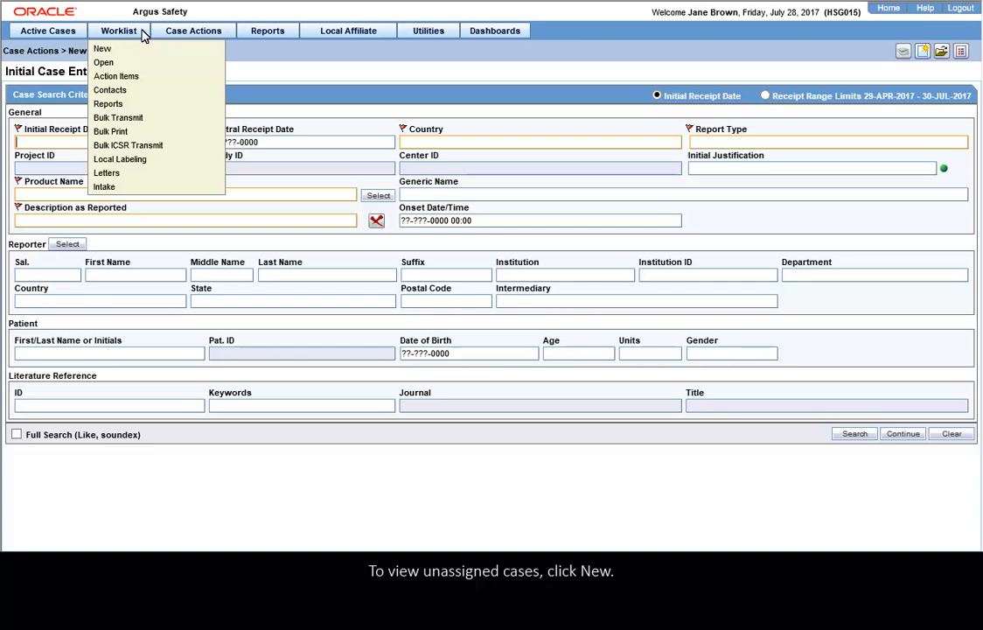
{"action": "mouse_move", "coordinate": [131, 49]}
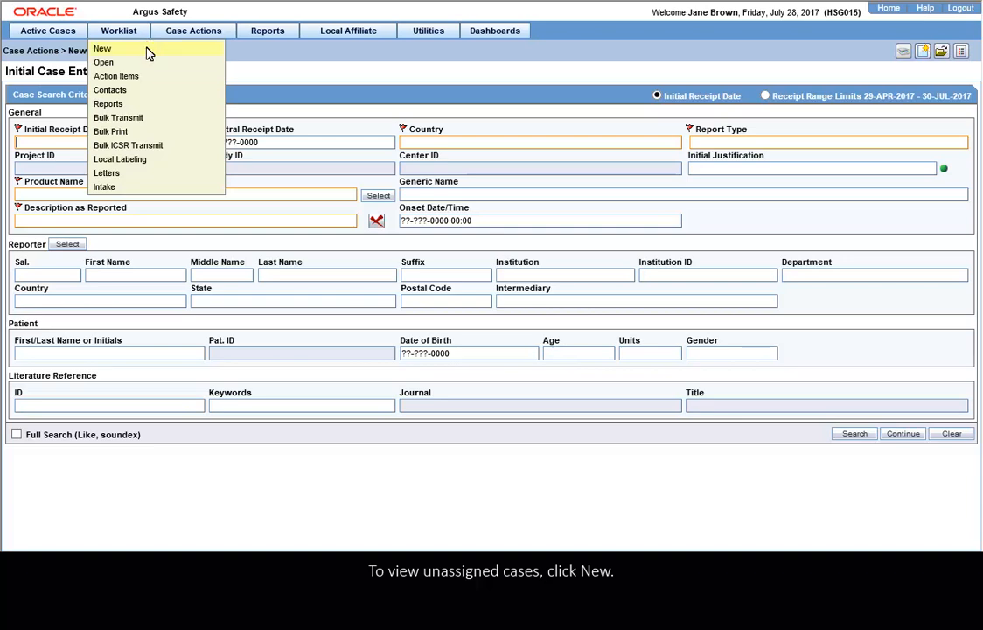
Step: Show the New unassigned cases sorted by Priority and filtered to the Medical Review workflow state
{"action": "left_click", "coordinate": [105, 49]}
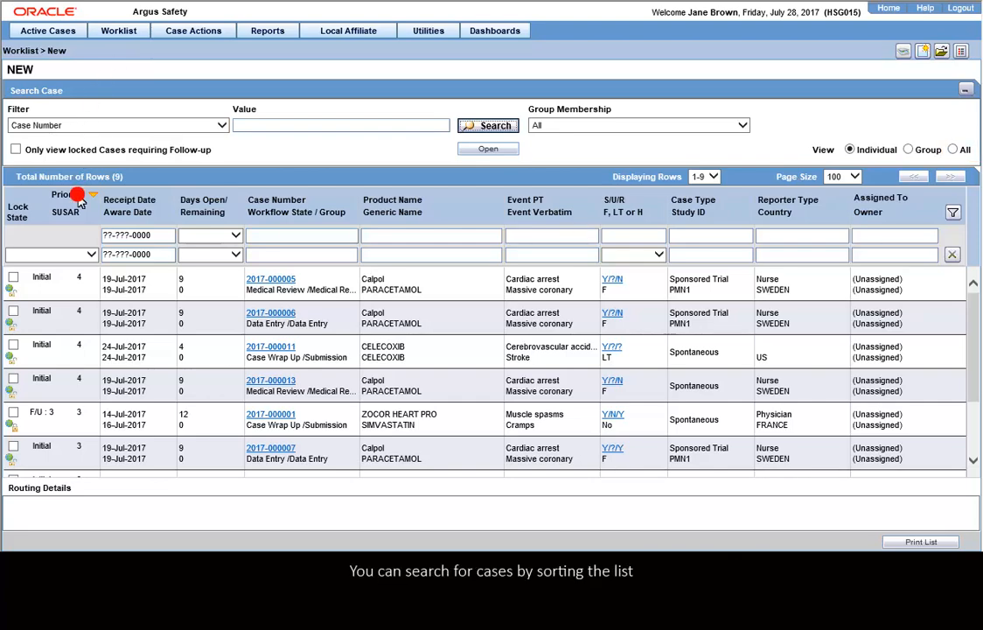
{"action": "left_click", "coordinate": [81, 194]}
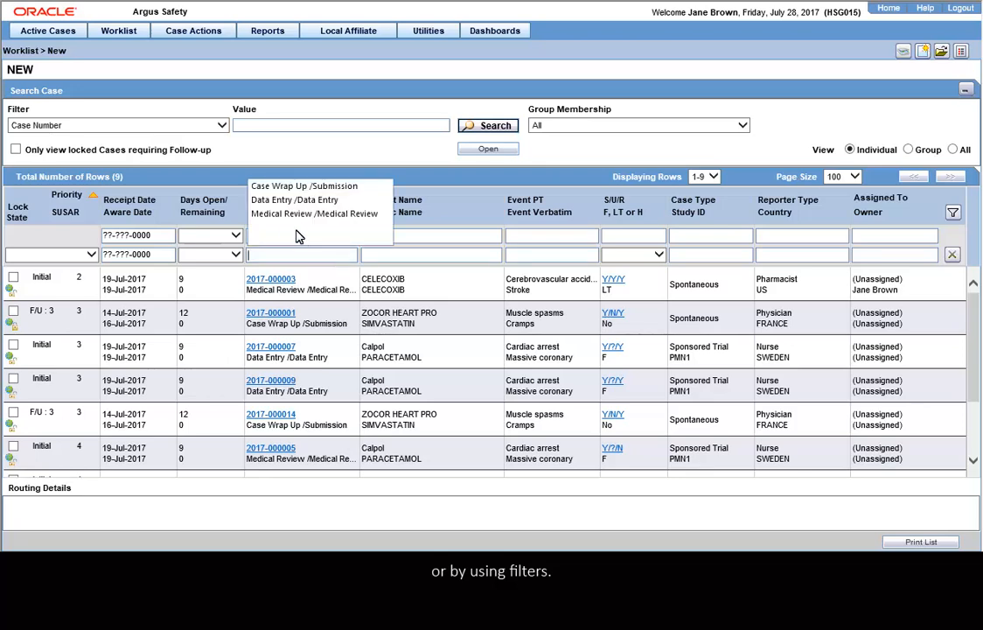
{"action": "left_click", "coordinate": [315, 214]}
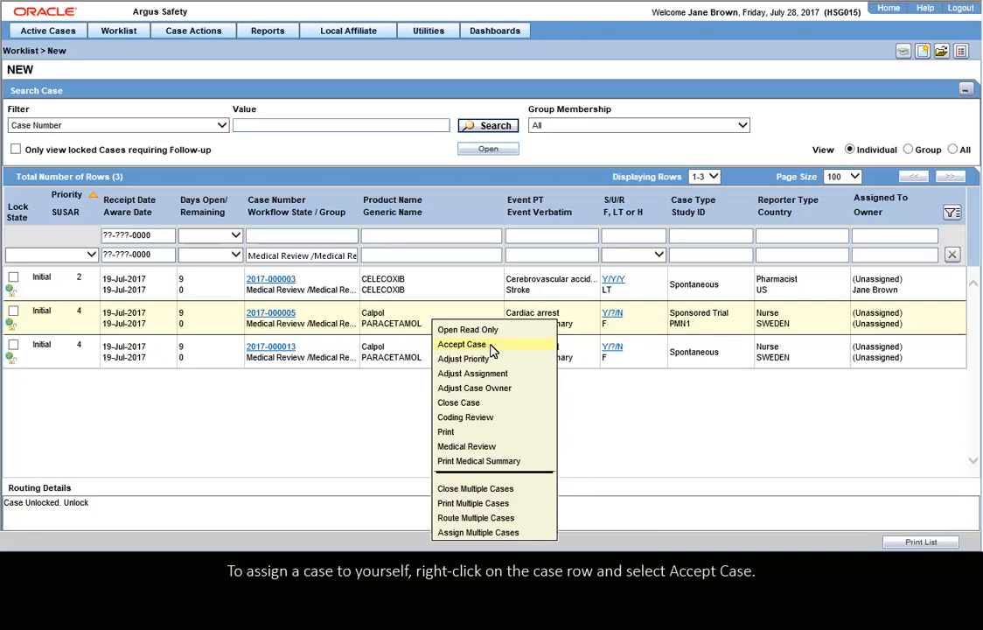
Step: Accept the paracetamol cardiac-arrest case and review its Assigned To and Routing Details
{"action": "left_click", "coordinate": [462, 343]}
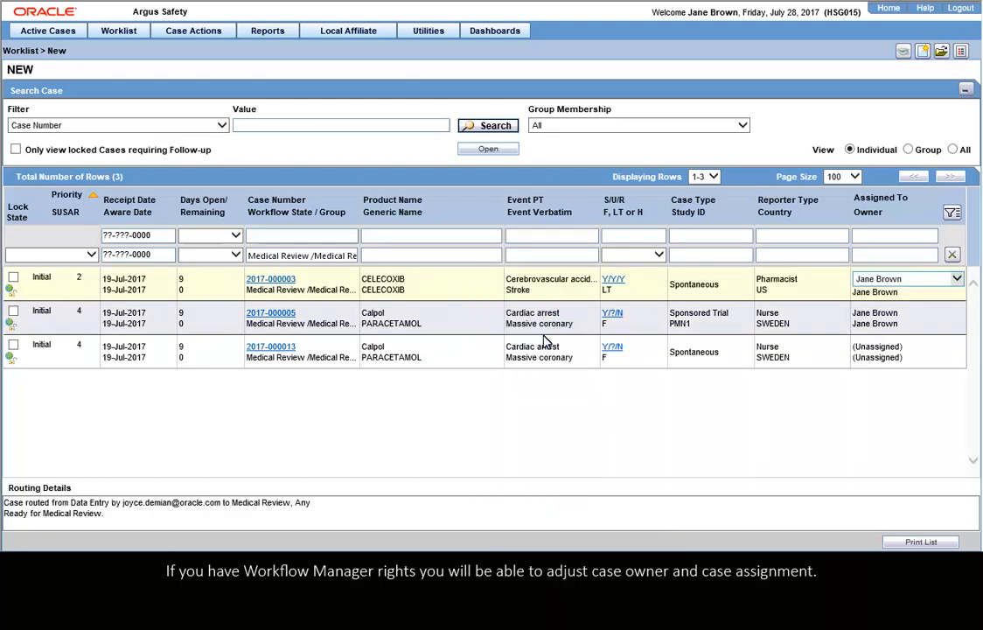
{"action": "left_click", "coordinate": [907, 278]}
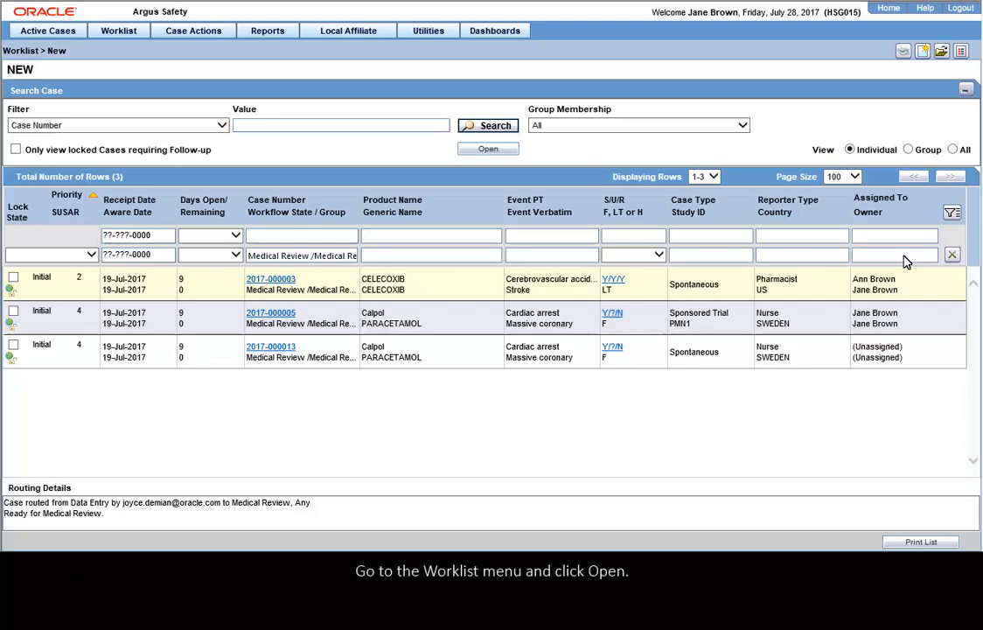
{"action": "mouse_move", "coordinate": [203, 142]}
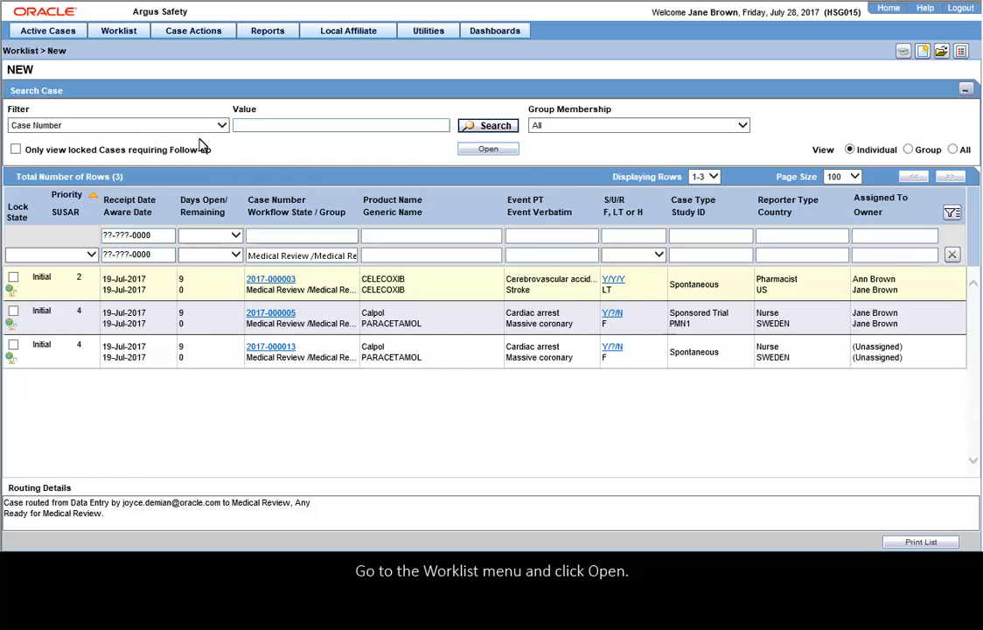
{"action": "left_click", "coordinate": [116, 32]}
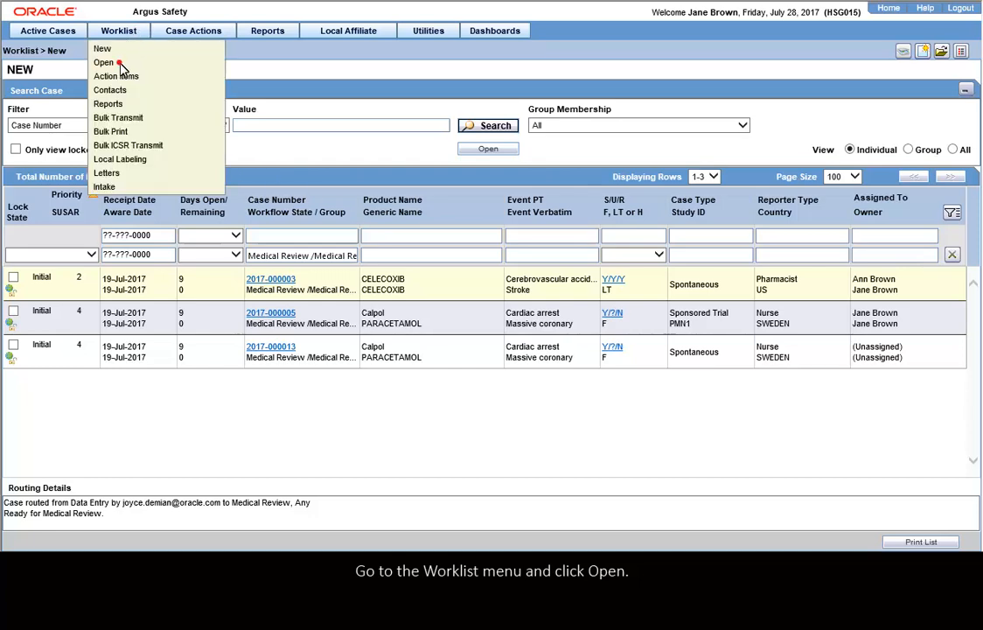
{"action": "left_click", "coordinate": [116, 66]}
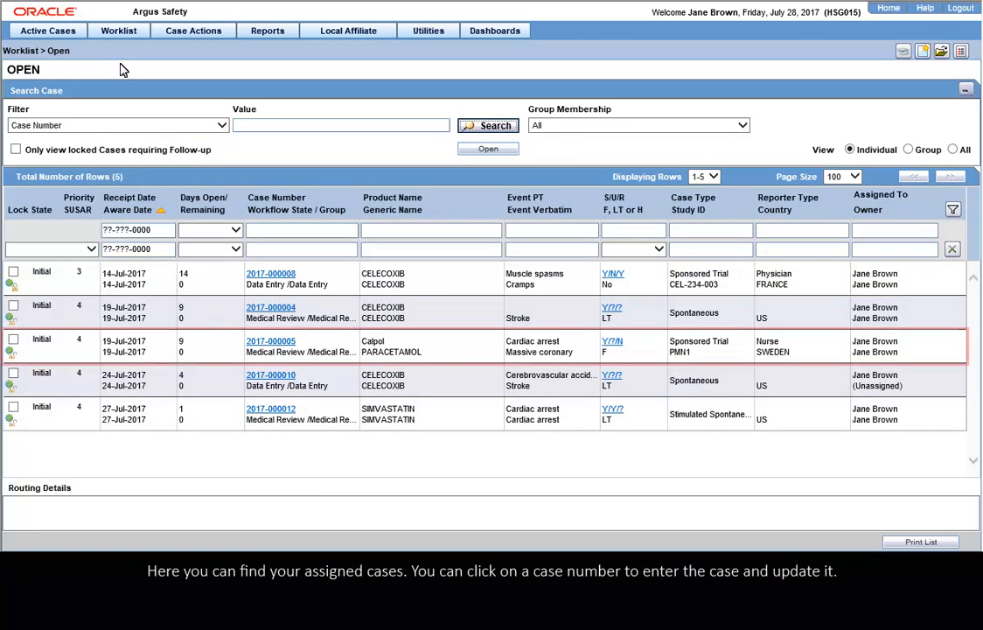